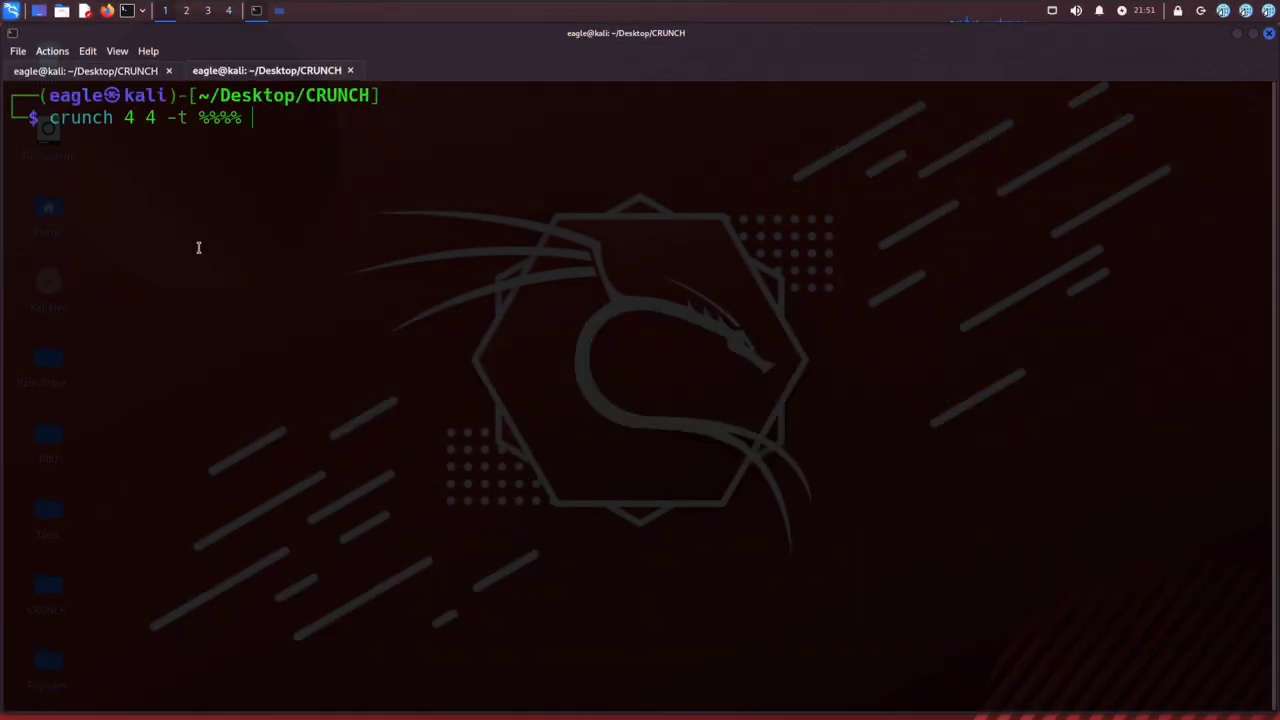
Generate 4-digit PINs with crunch -t %%%% -o START split by -b 1kb then -c 1000, and list the files.
{"action": "type", "text": "-o ST"}
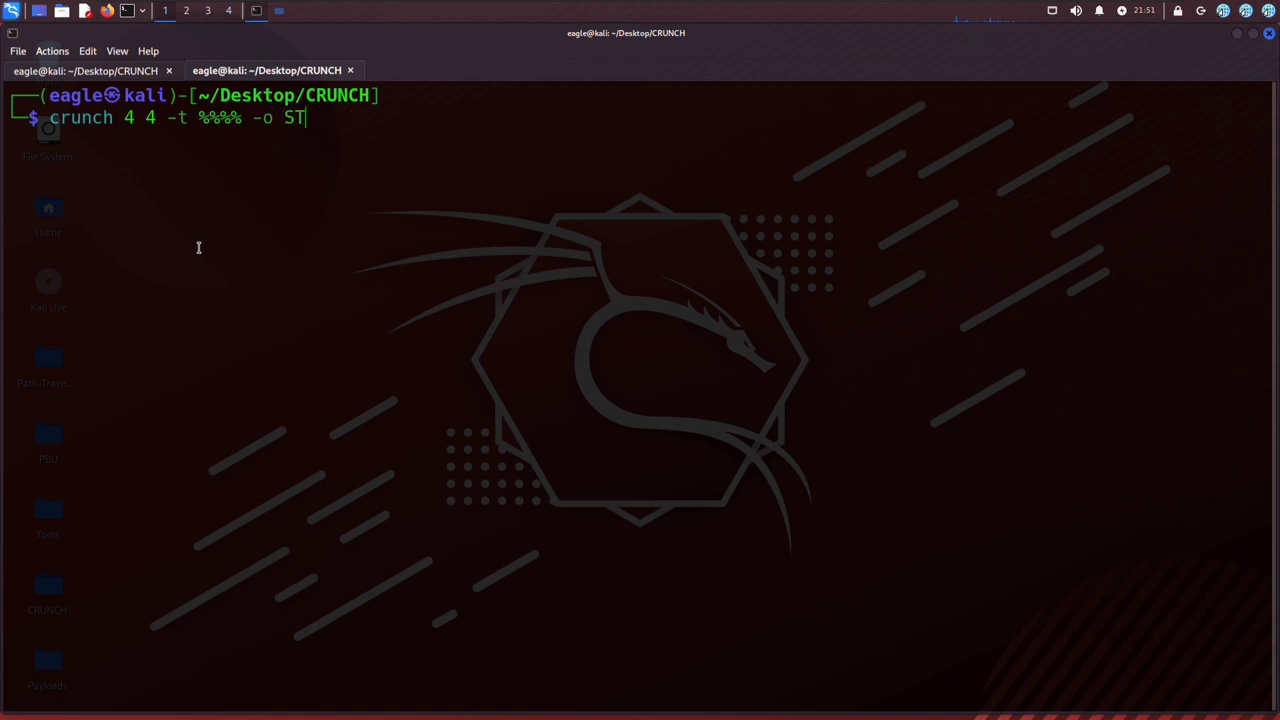
{"action": "type", "text": "ART -b"}
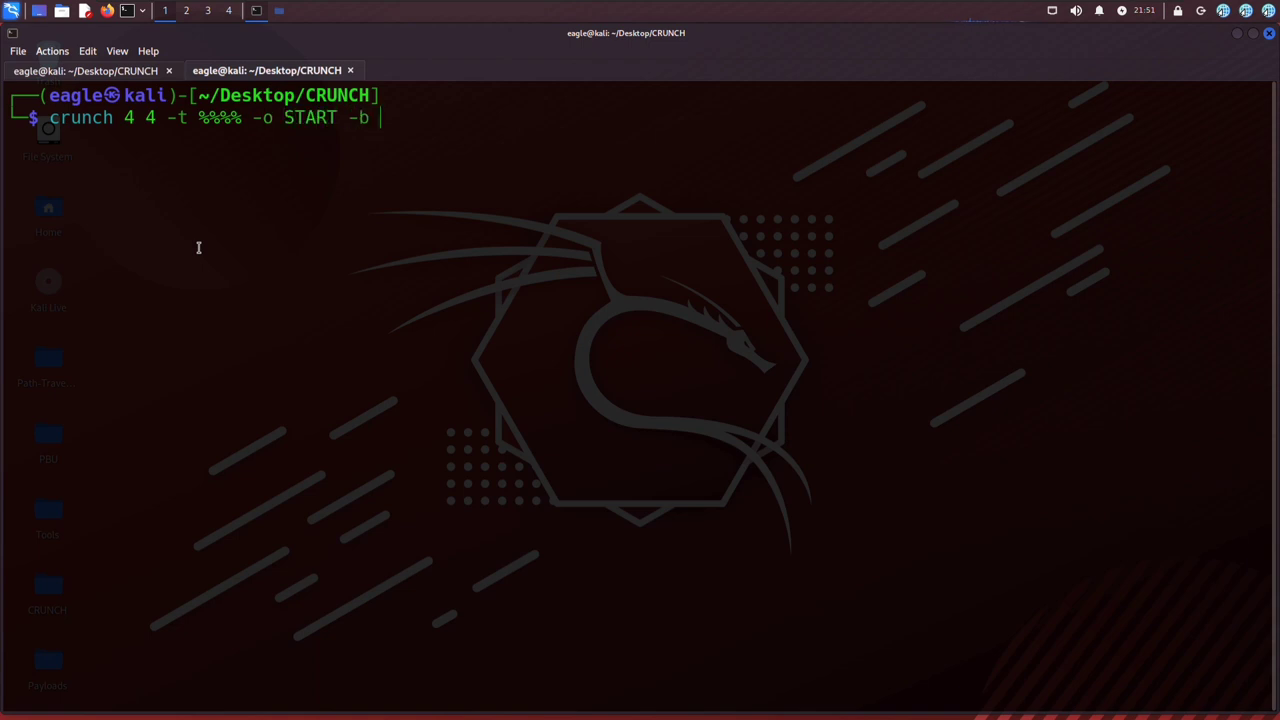
{"action": "type", "text": "1kb"}
{"action": "type", "text": "crunch 4 4 -t %%%% -o START -c"}
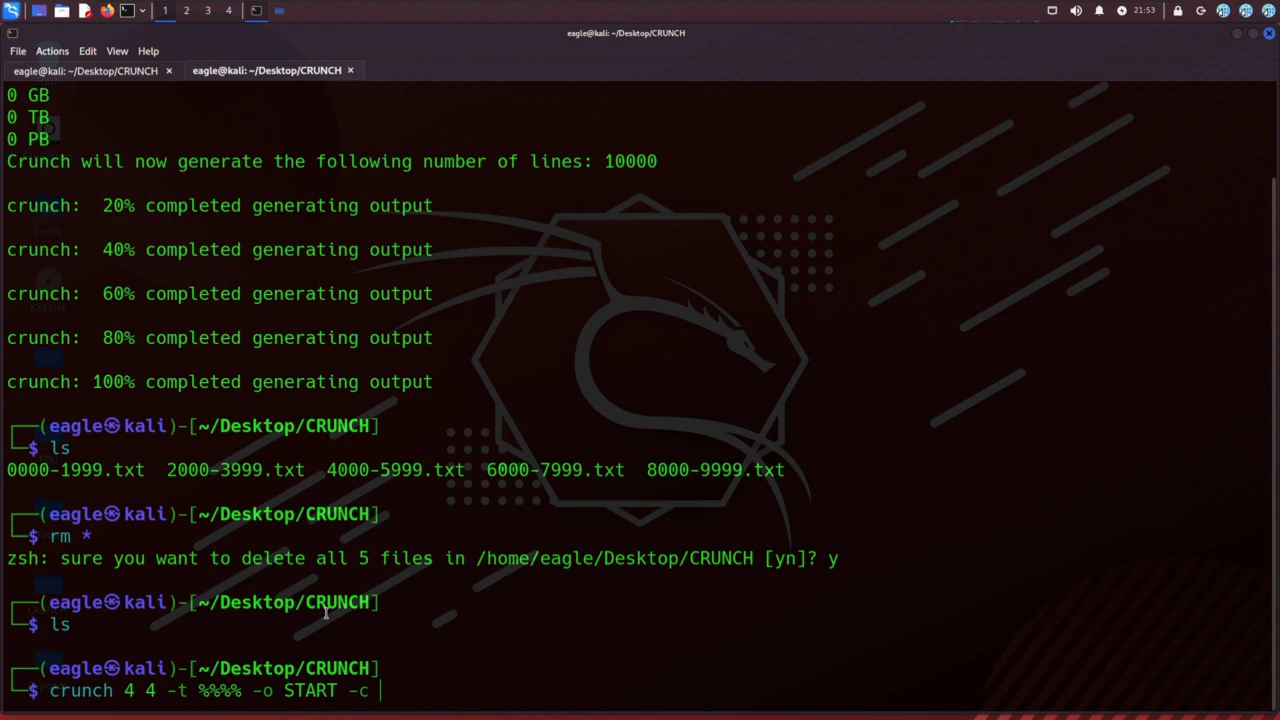
{"action": "type", "text": "1000"}
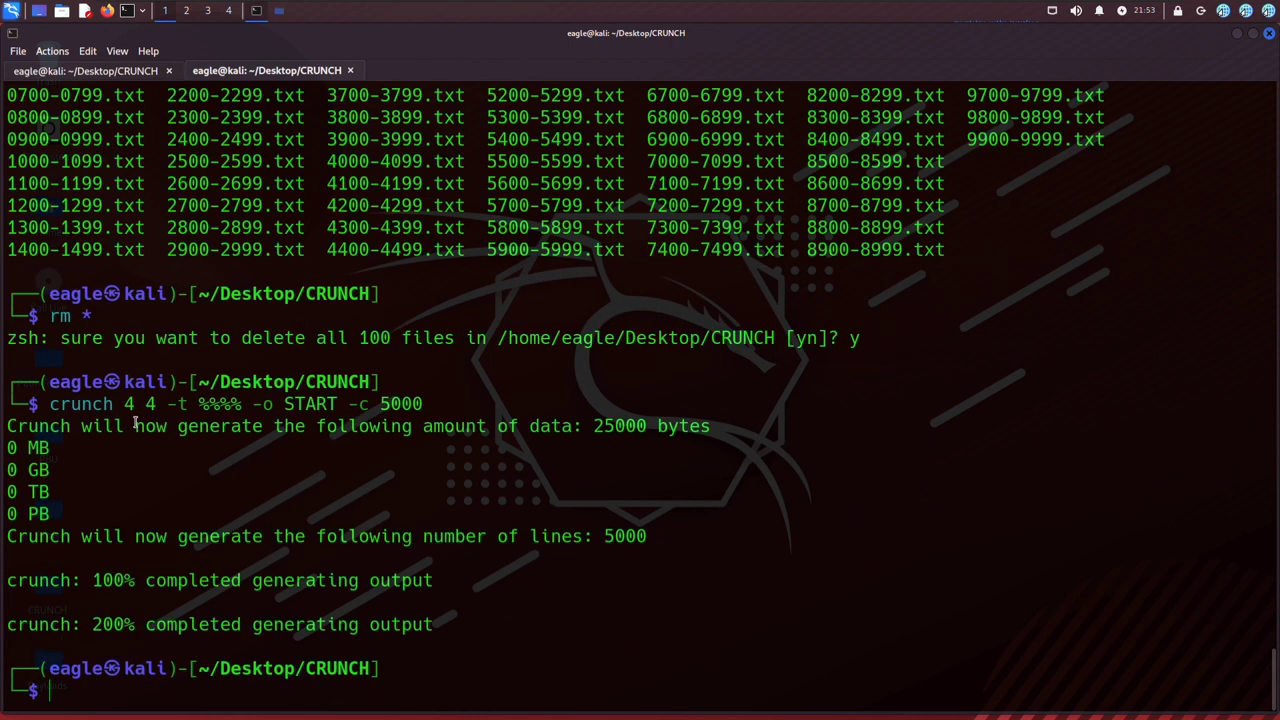
{"action": "type", "text": "ls"}
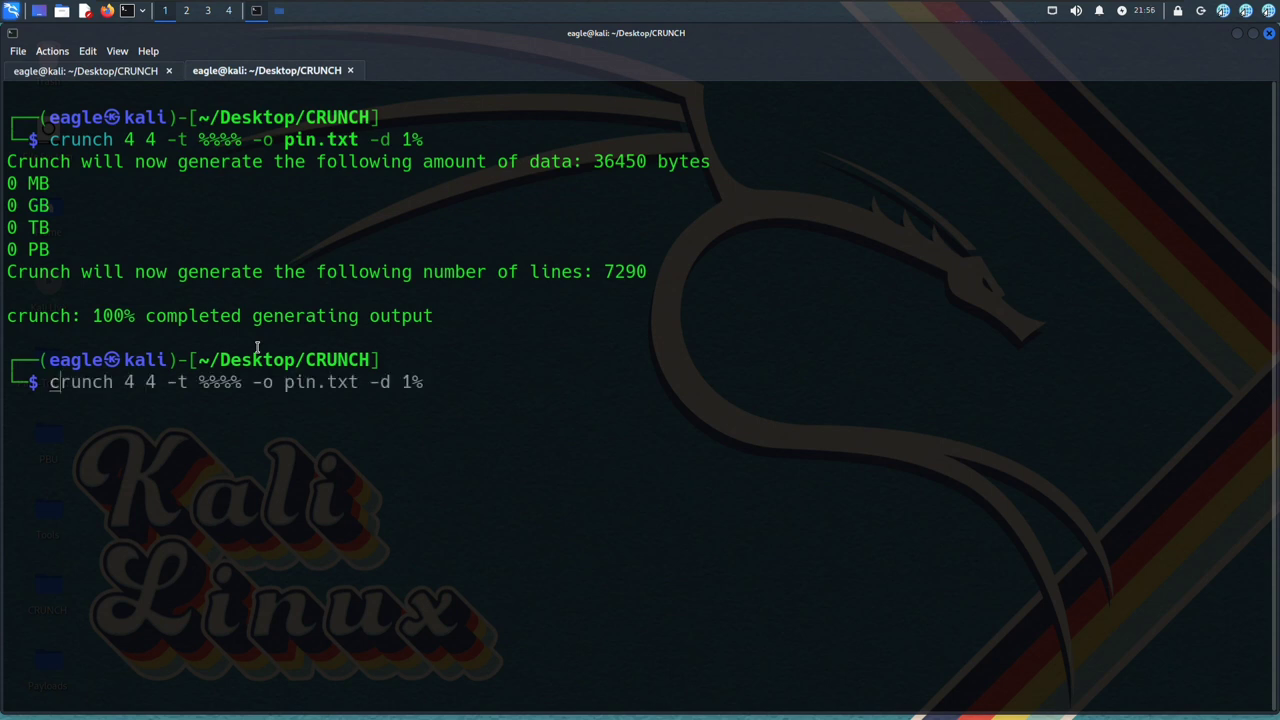
Run the -d 1% duplicate-limited pin.txt generation, then enter crunch 4 4 -t %%%% -o pin.txt -e 1111.
{"action": "key", "text": "Return"}
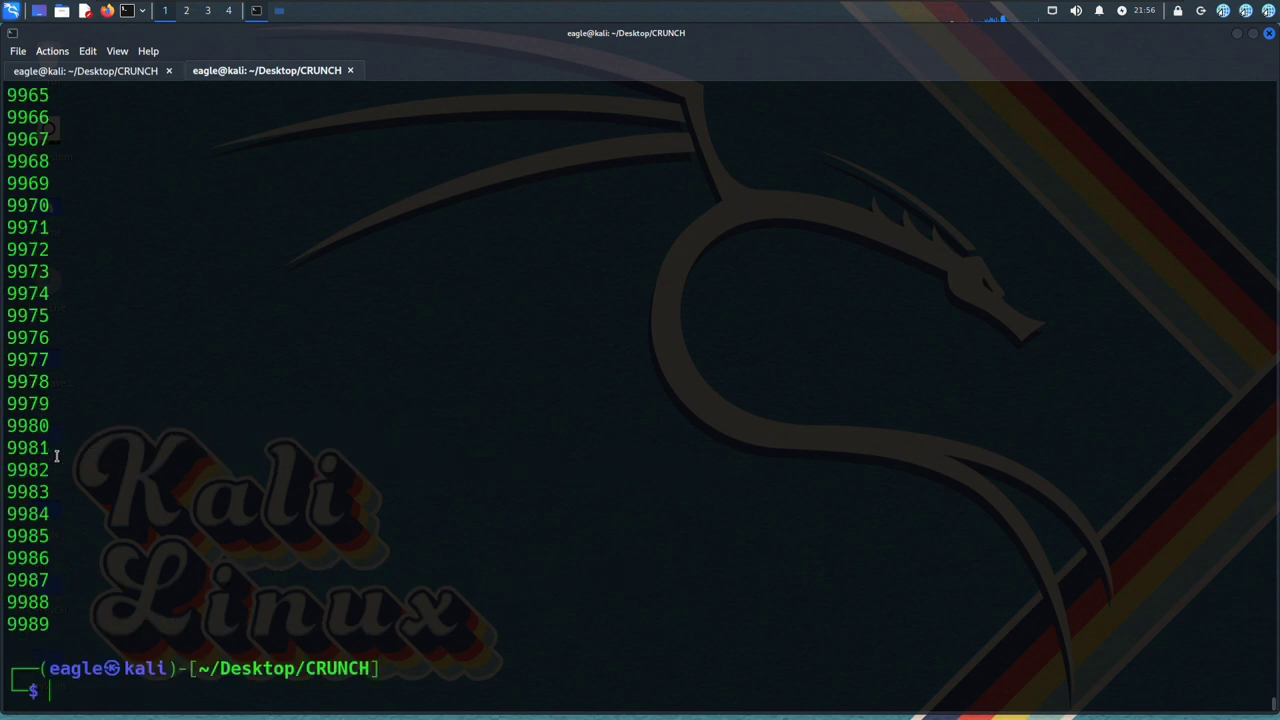
{"action": "type", "text": "crunch 4 4 -t %%%% -o pin.txt -e 1111"}
{"action": "type", "text": "ca"}
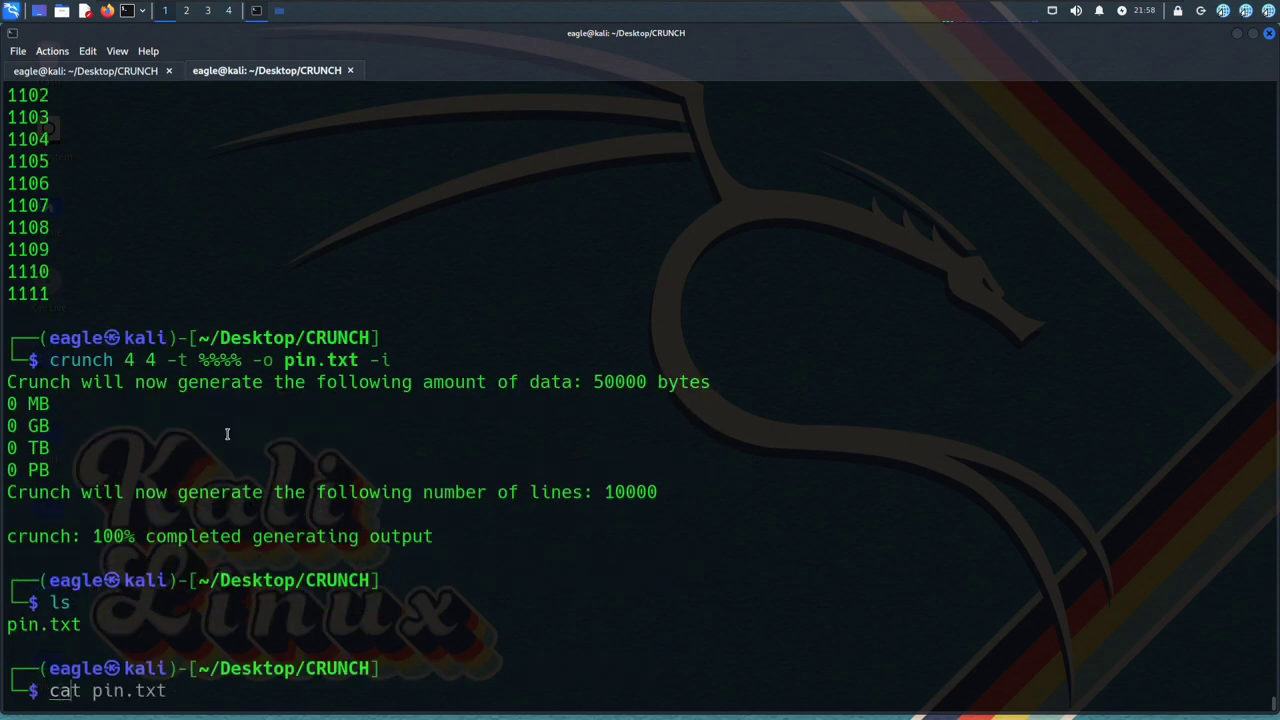
Display the inverted-order pin.txt contents reading through to 9999.
{"action": "key", "text": "Return"}
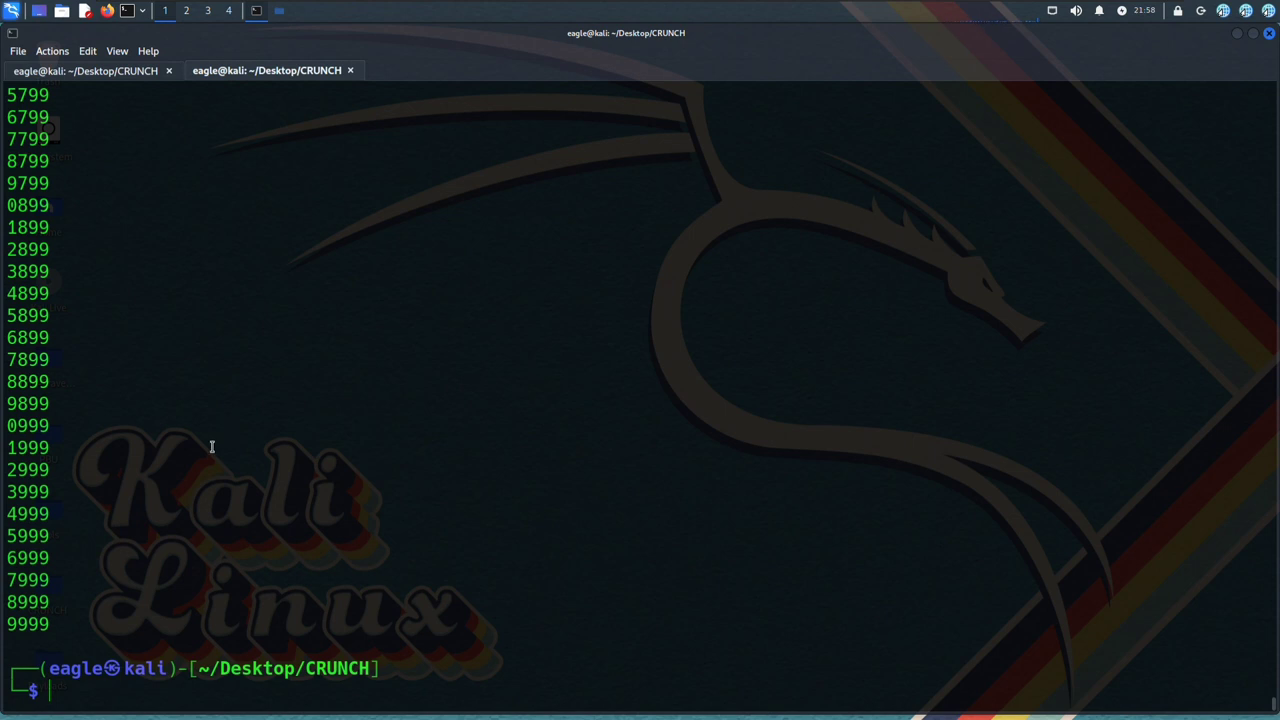
{"action": "mouse_move", "coordinate": [62, 262]}
{"action": "type", "text": "crunch 4 4 -t %%%% -o pin.txt -l"}
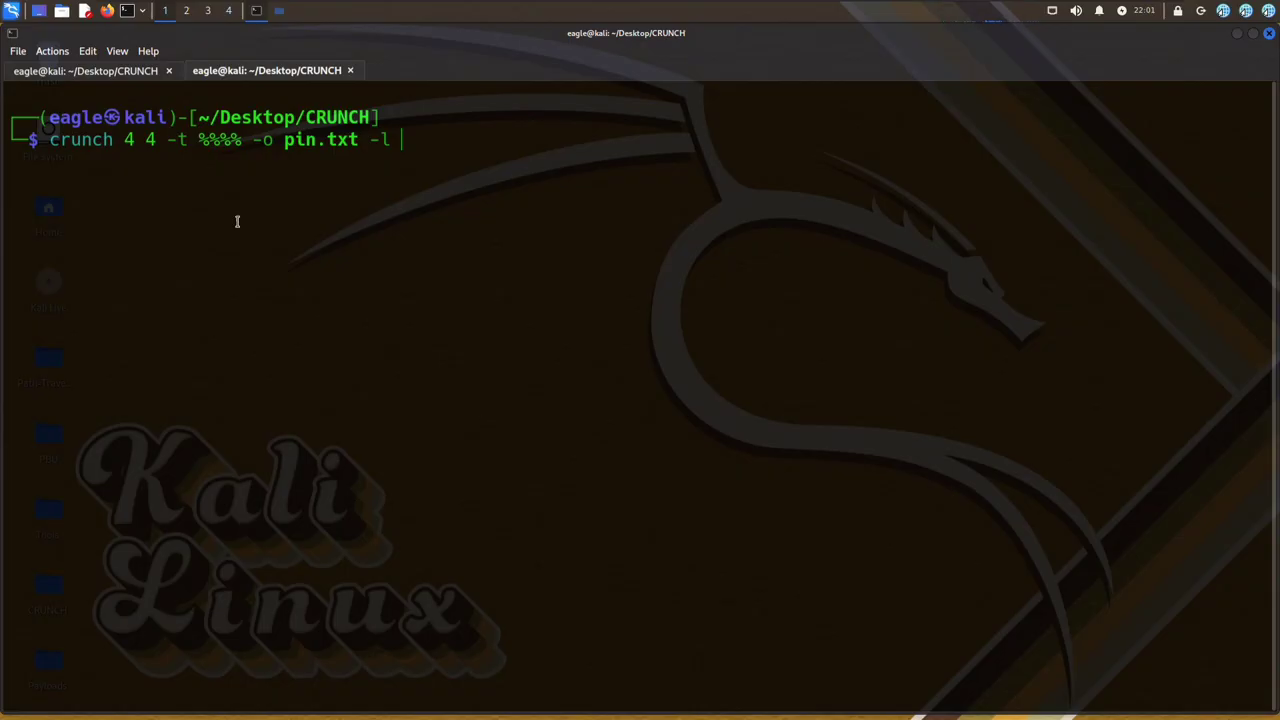
Generate pin.txt with crunch -l 000% literal pattern giving 1000 PINs, then cat the file.
{"action": "type", "text": "a"}
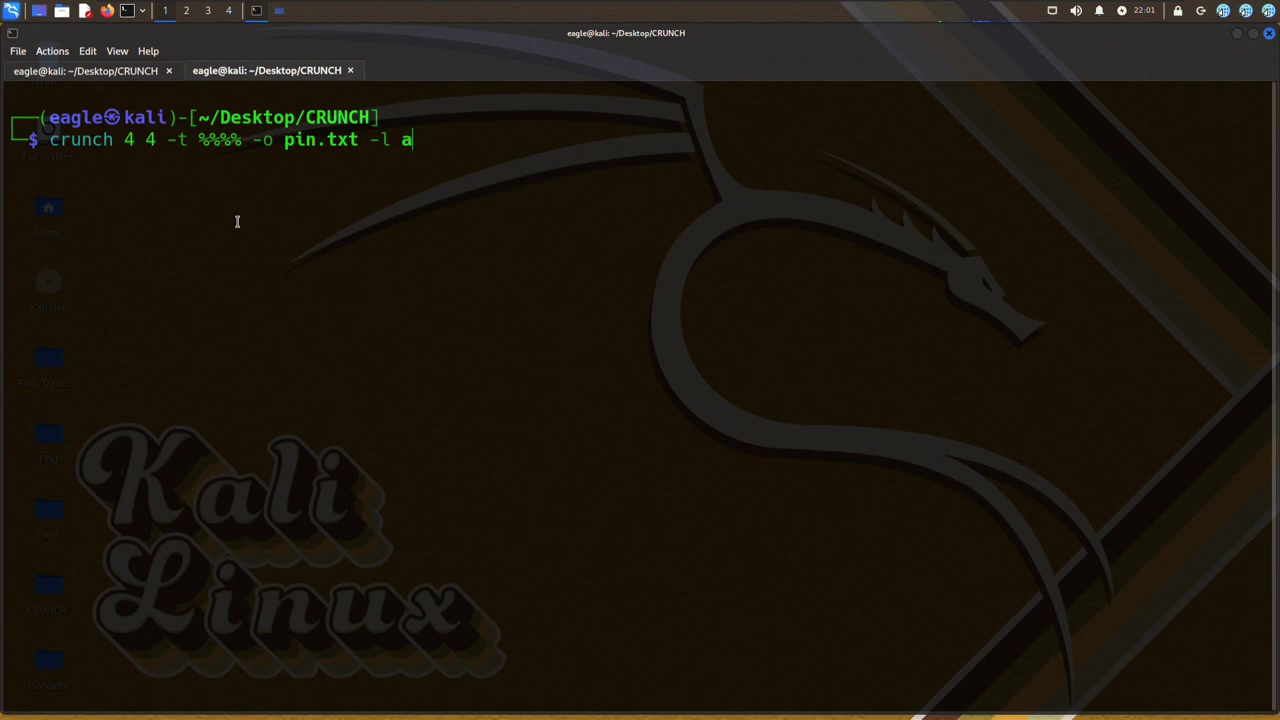
{"action": "type", "text": "%%%%"}
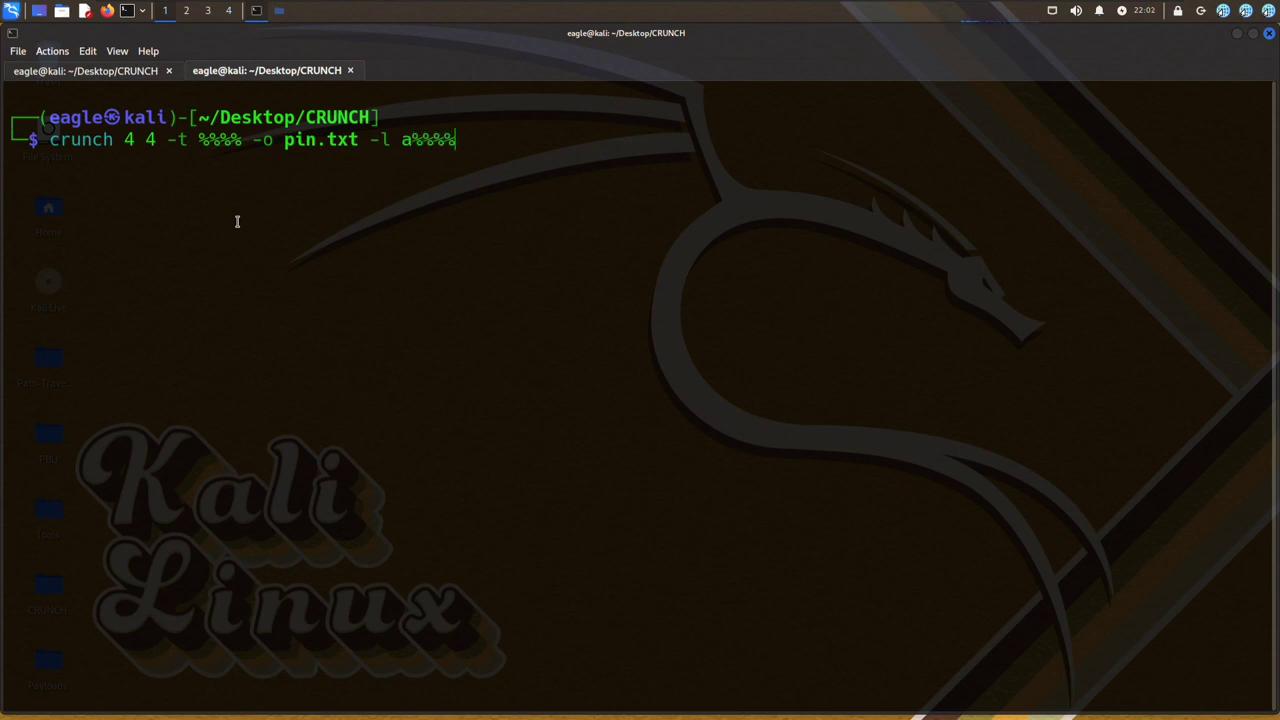
{"action": "key", "text": "BackSpace"}
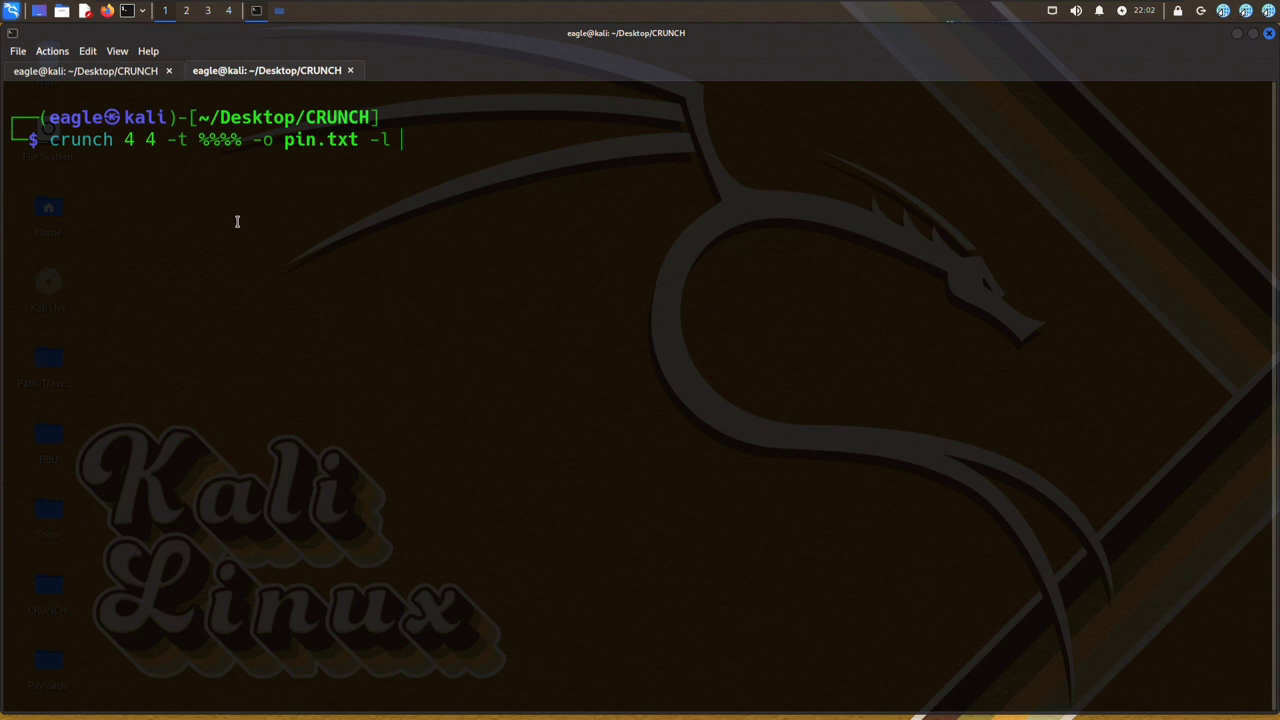
{"action": "type", "text": "0%"}
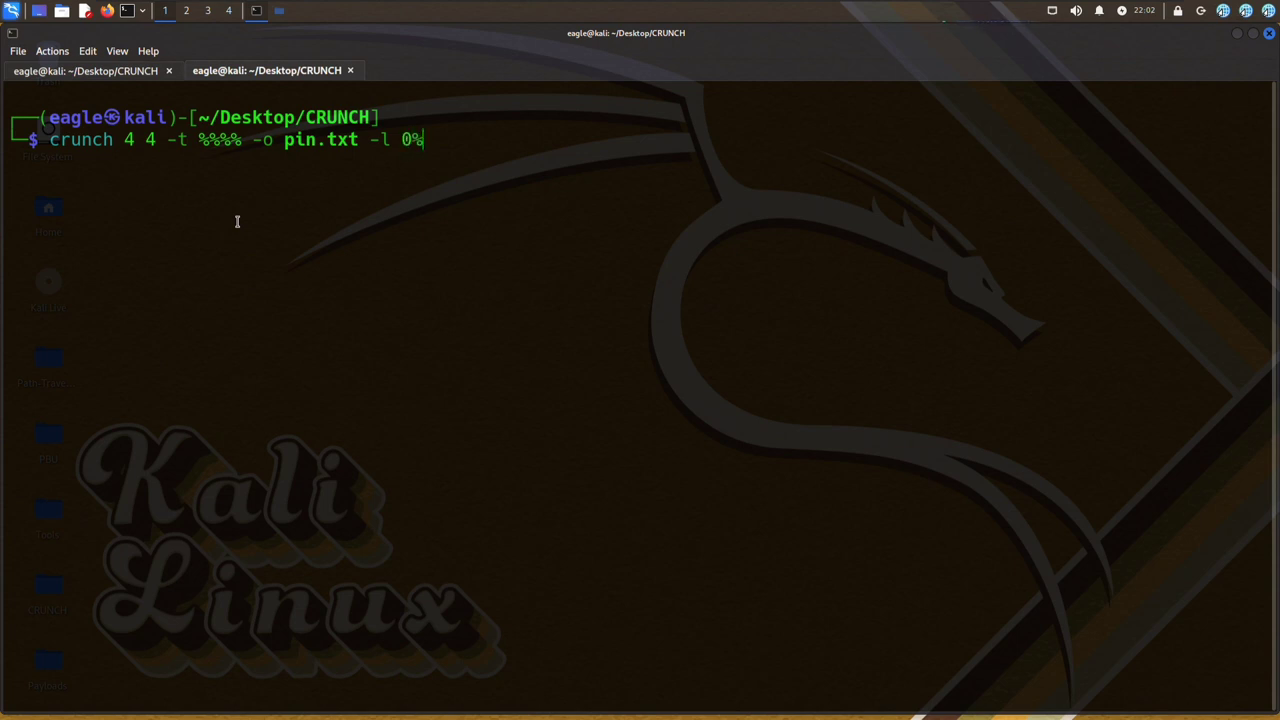
{"action": "type", "text": "00"}
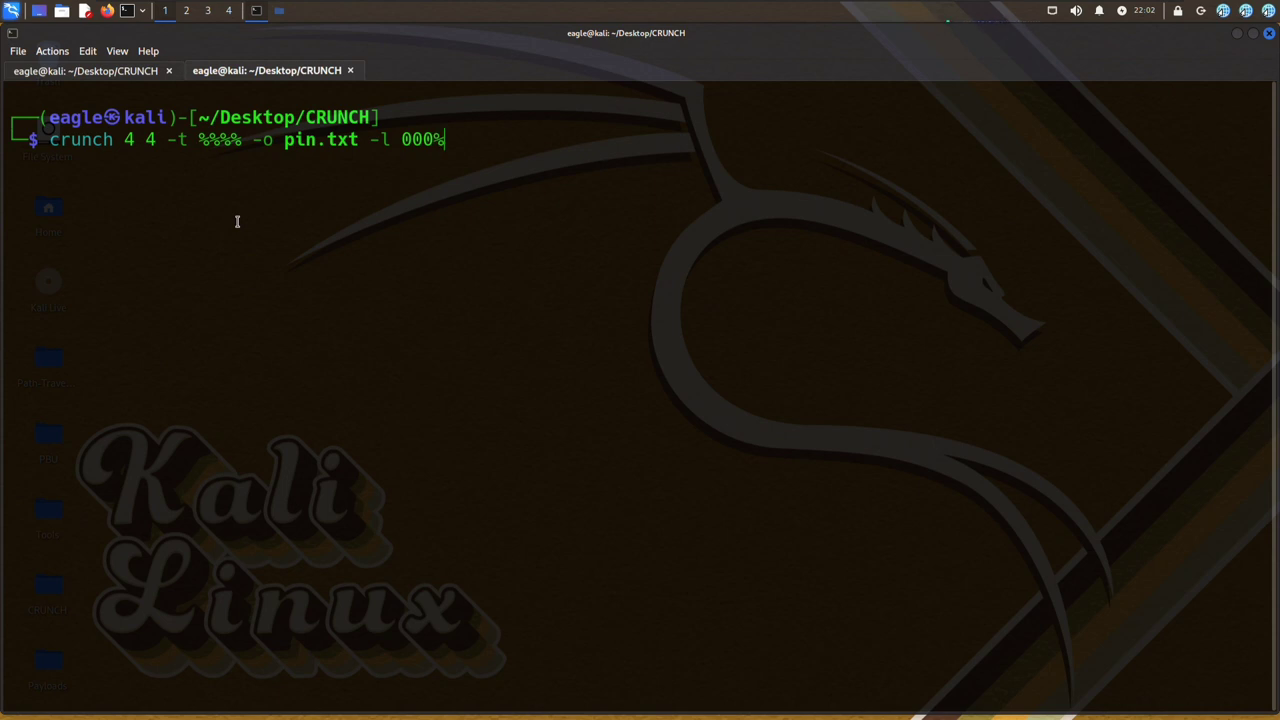
{"action": "key", "text": "Return"}
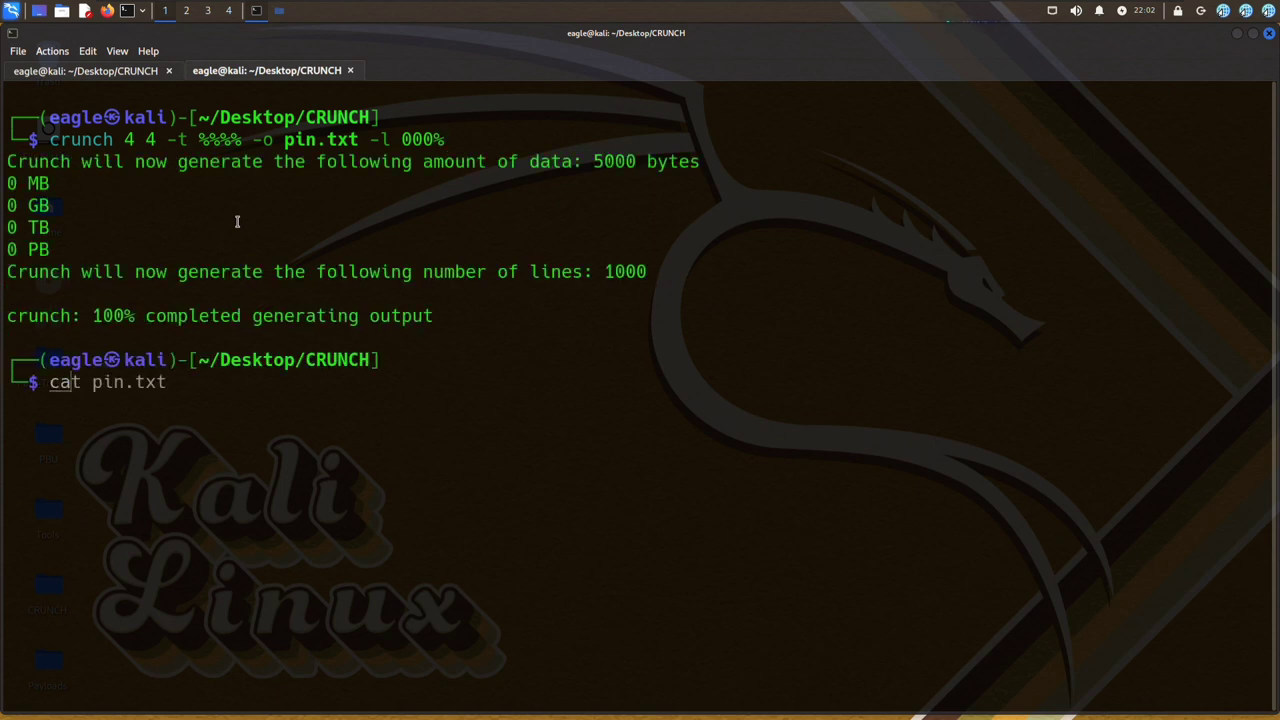
{"action": "key", "text": "Return"}
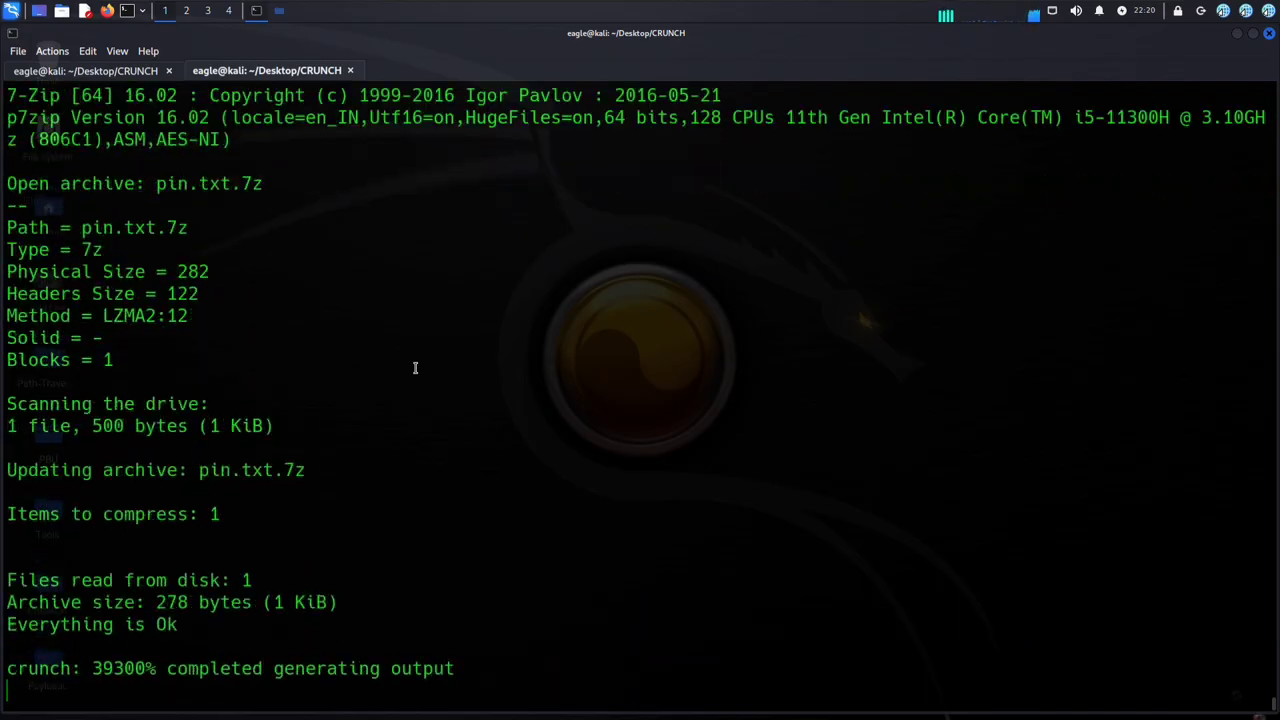
Bring up the crunch manual page with man crunch.
{"action": "type", "text": "man crunch"}
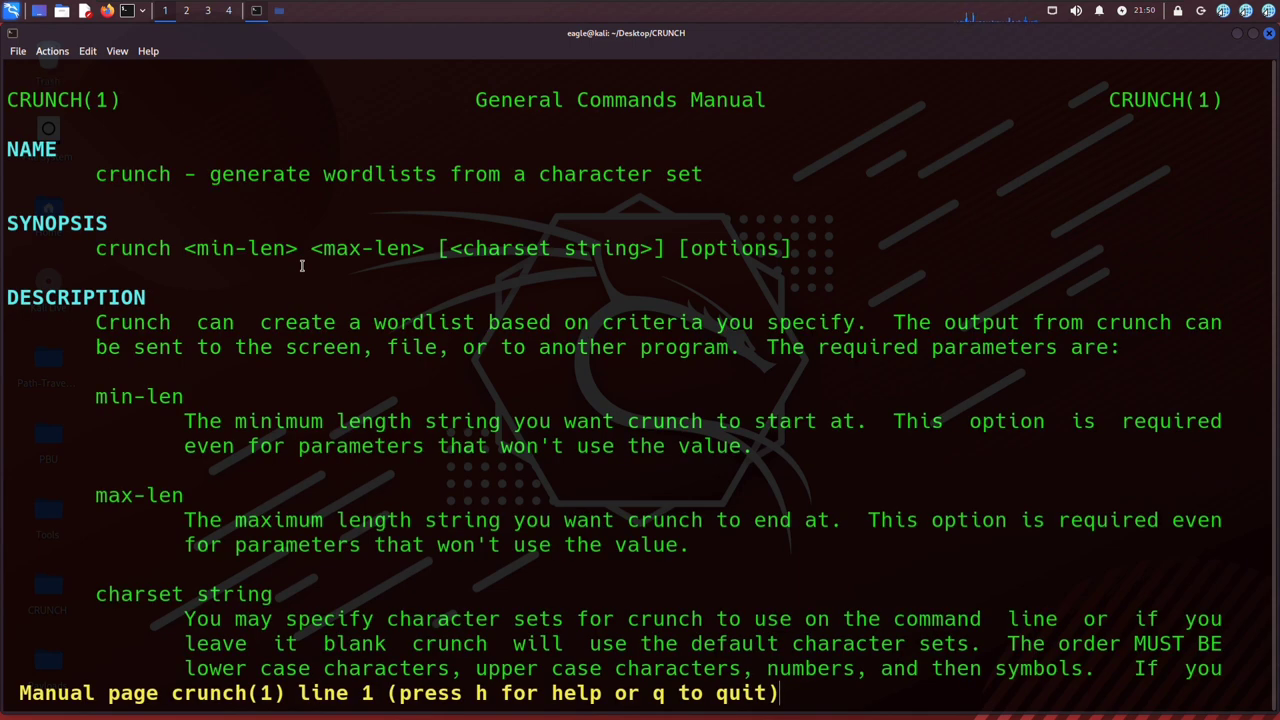
{"action": "mouse_move", "coordinate": [394, 264]}
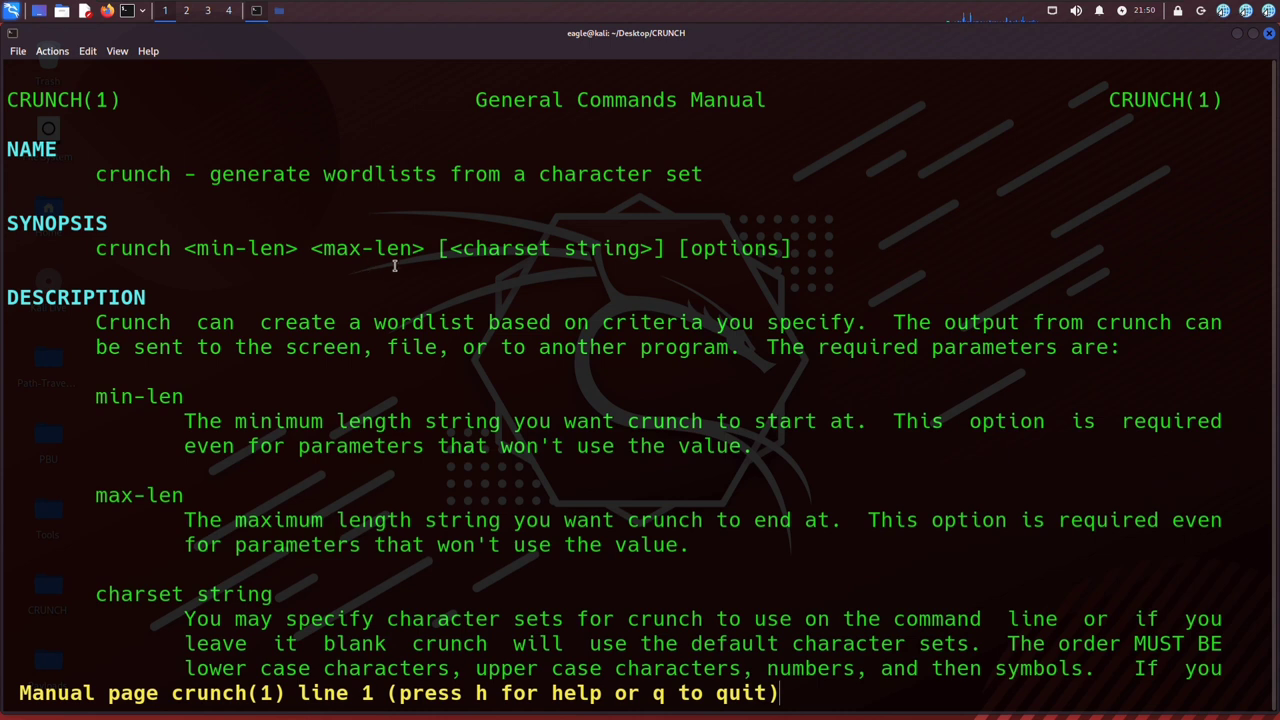
{"action": "mouse_move", "coordinate": [446, 324]}
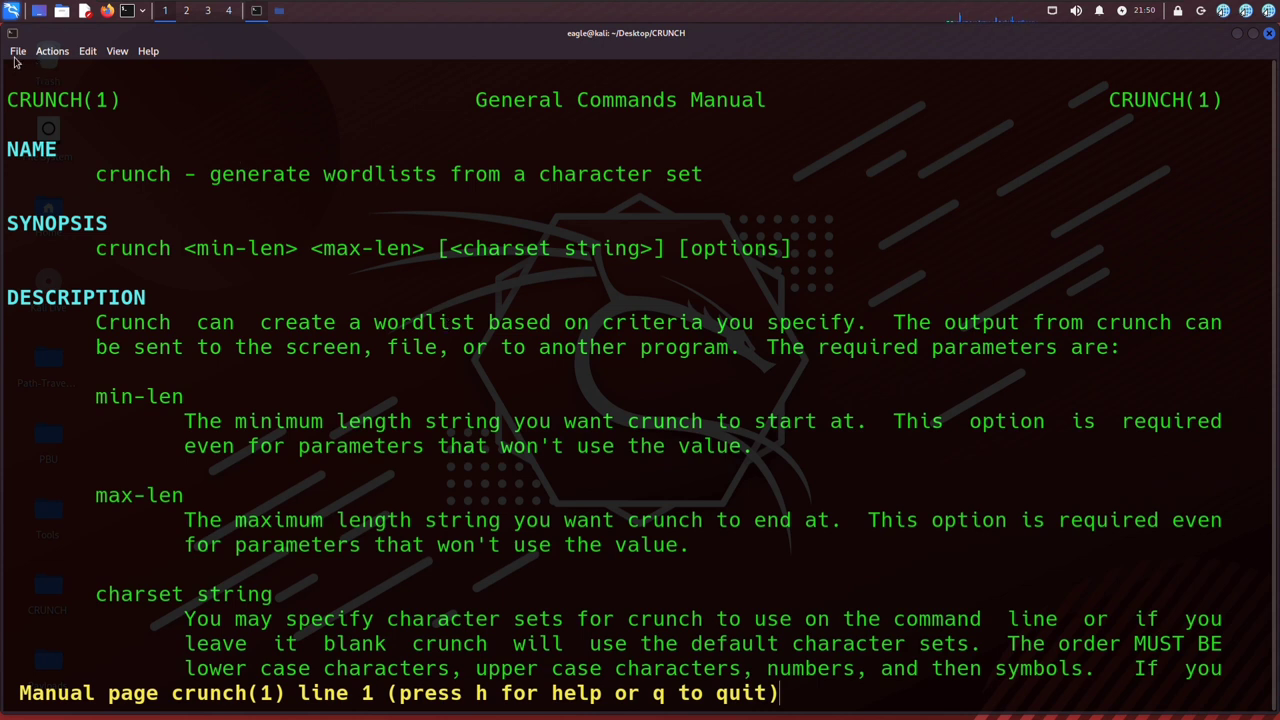
Glance at the File menu, then scroll the man page to the charset string description and OPTIONS list.
{"action": "left_click", "coordinate": [16, 52]}
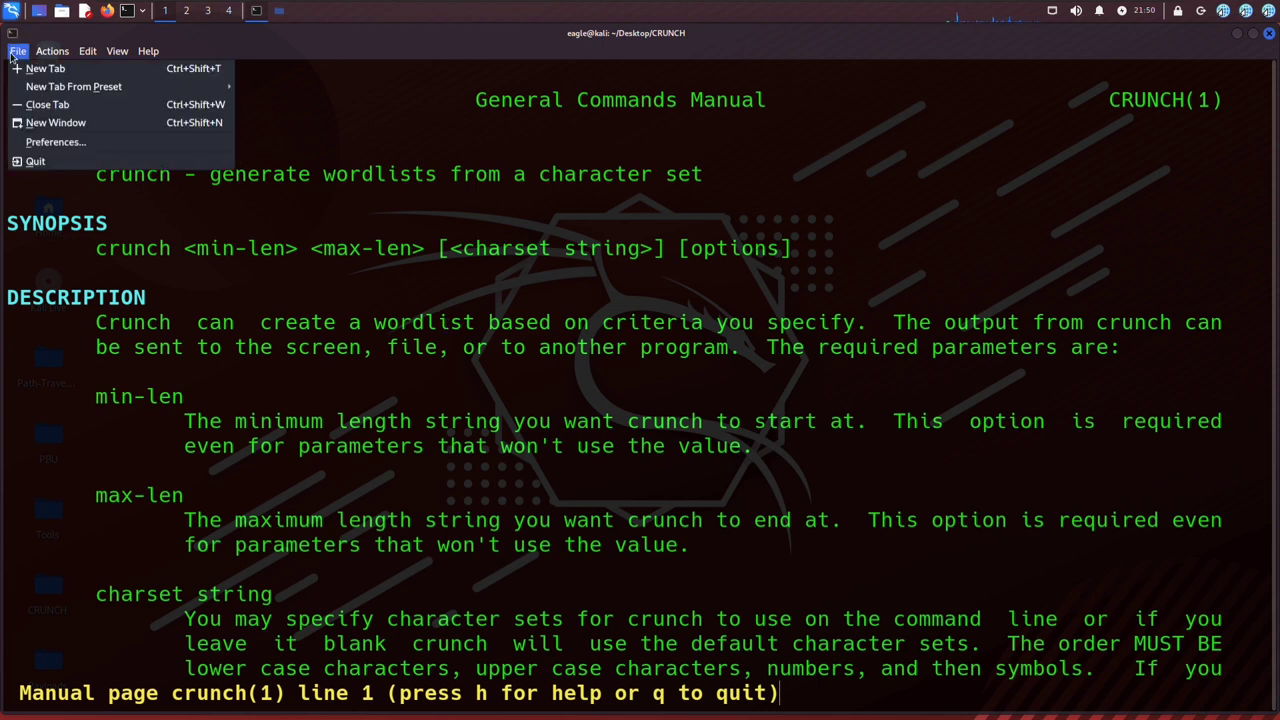
{"action": "left_click", "coordinate": [44, 68]}
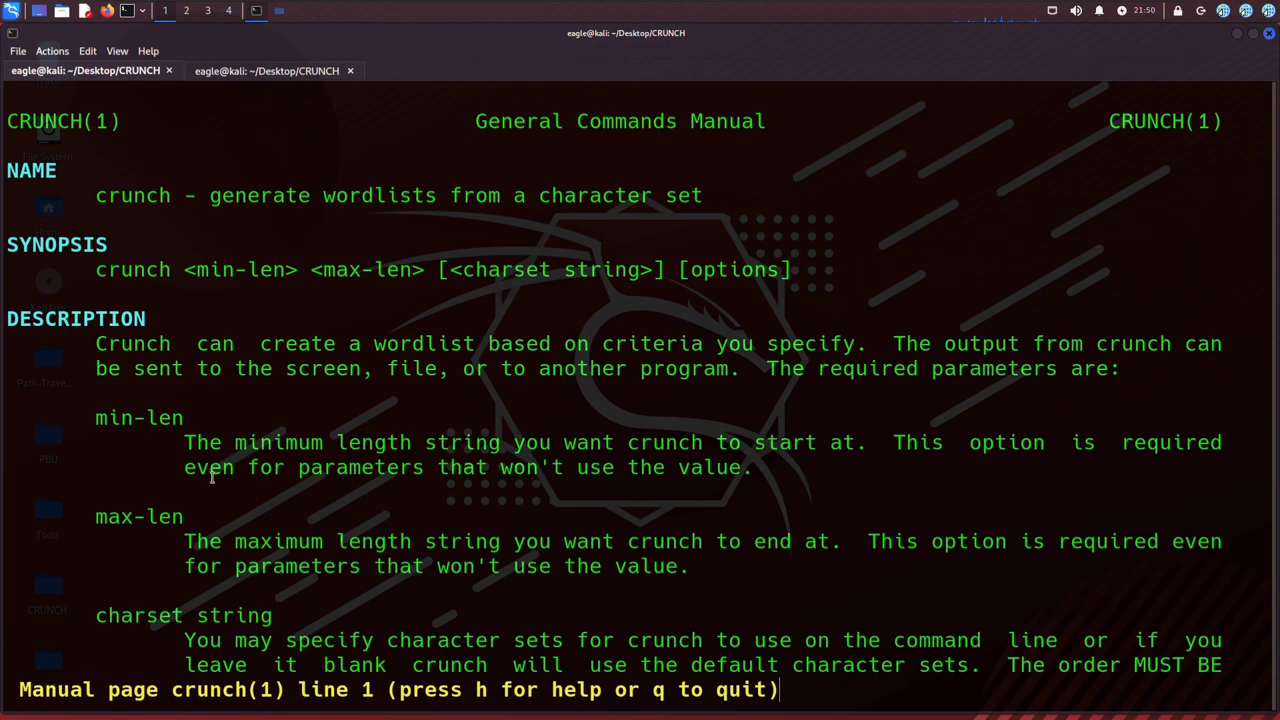
{"action": "scroll", "scroll_direction": "down", "scroll_amount": 3}
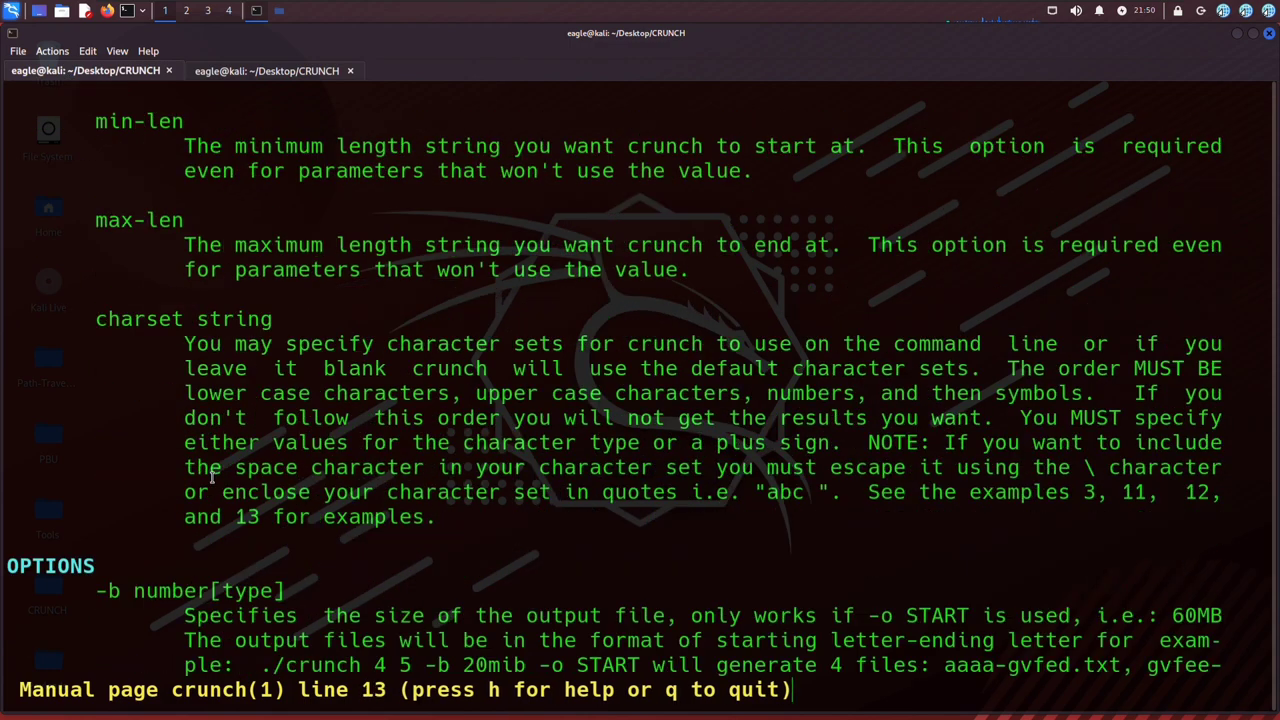